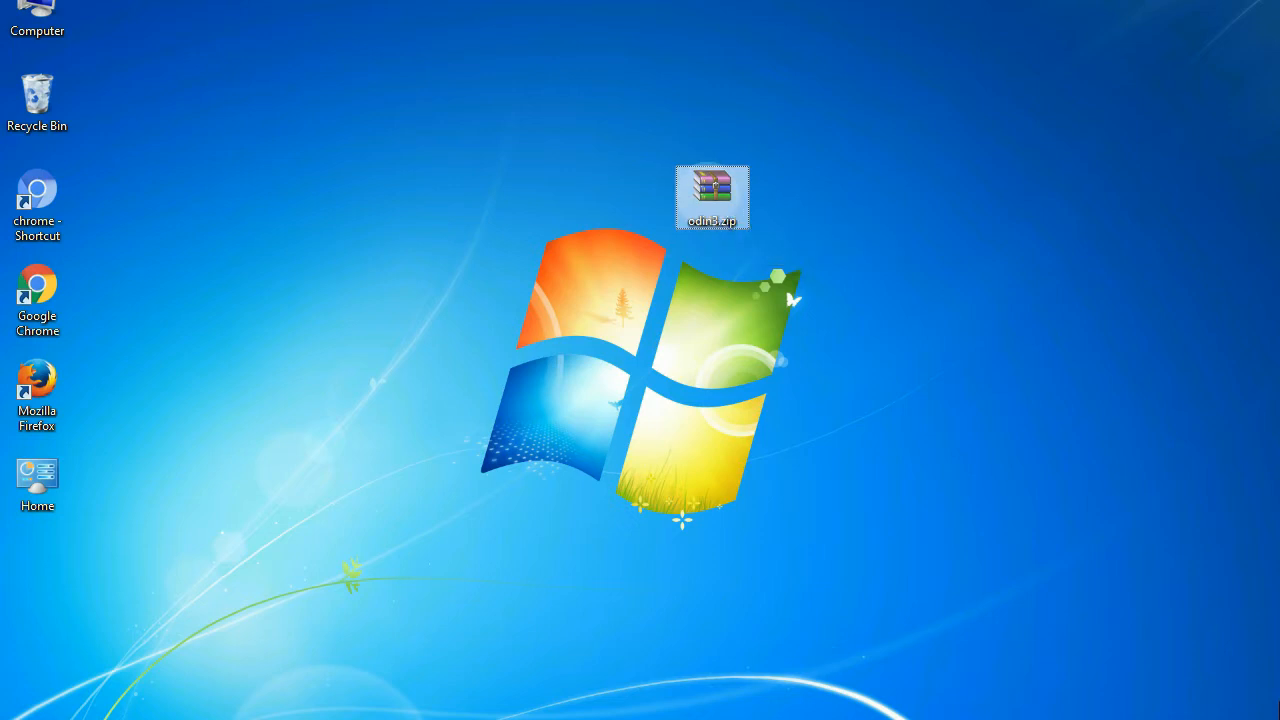
# Launch Odin3 from the desktop showing the completed flash with a green PASS
pyautogui.doubleClick(712, 196)
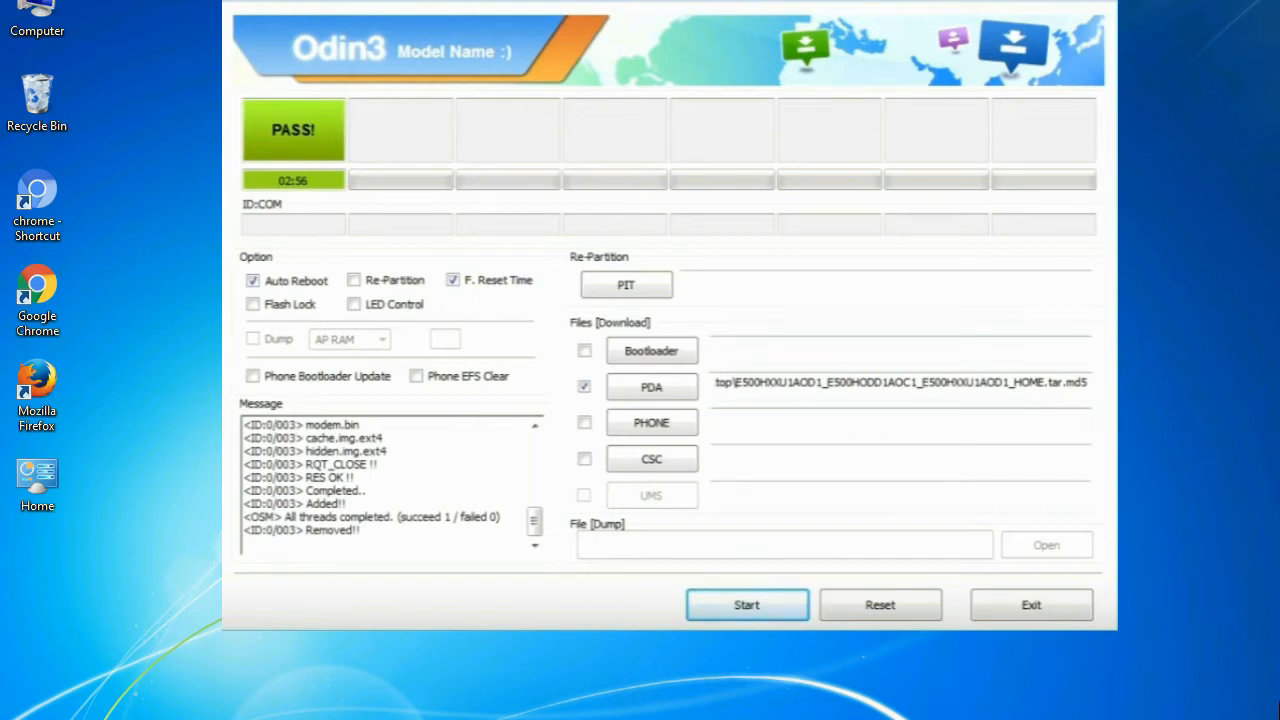
# Exit the finished Odin3 session and return to the desktop
pyautogui.click(1030, 604)
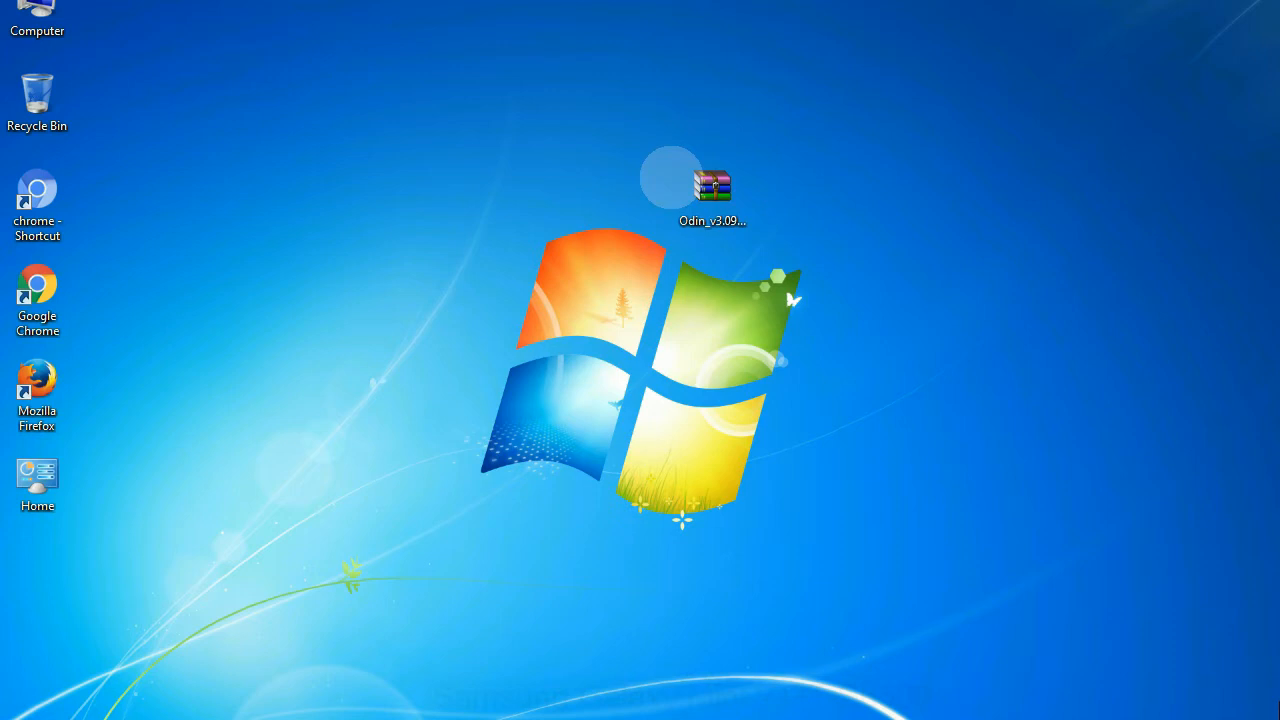
# Extract the Odin v3.09 zip in place and select Odin3 v3.09.exe in the extracted folder
pyautogui.click(712, 190)
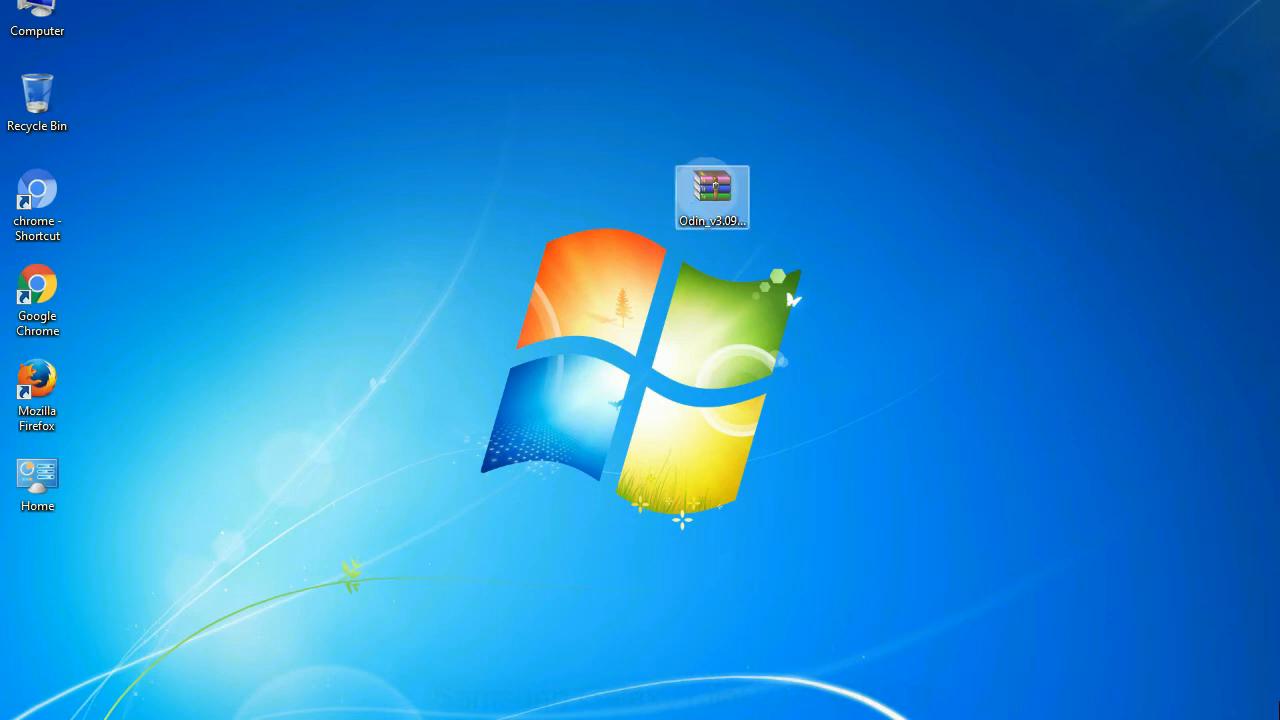
pyautogui.rightClick(712, 196)
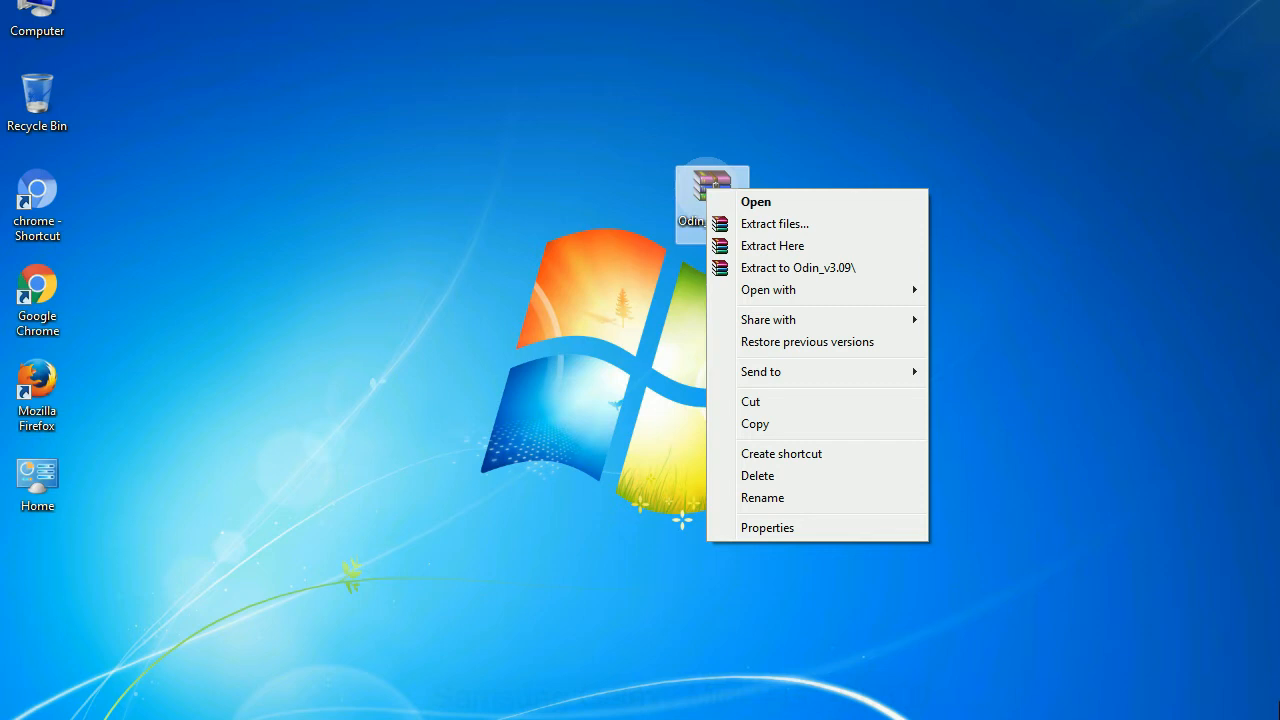
pyautogui.moveTo(772, 246)
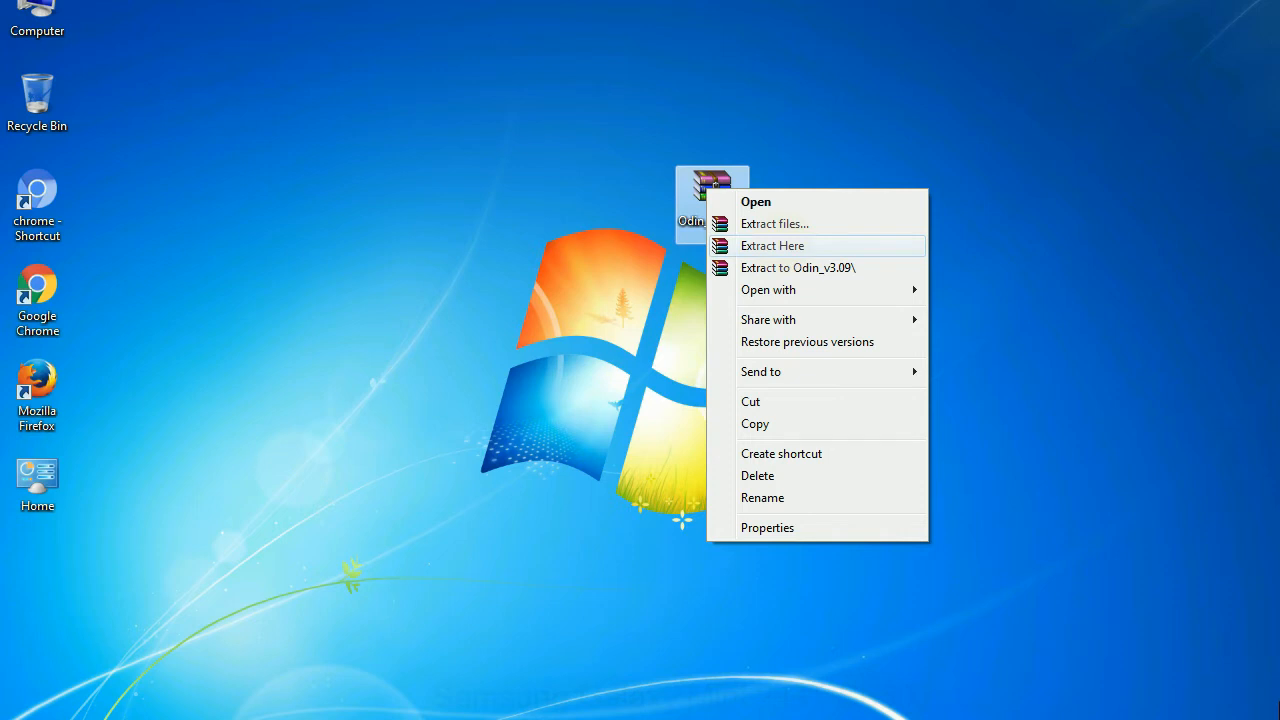
pyautogui.click(772, 244)
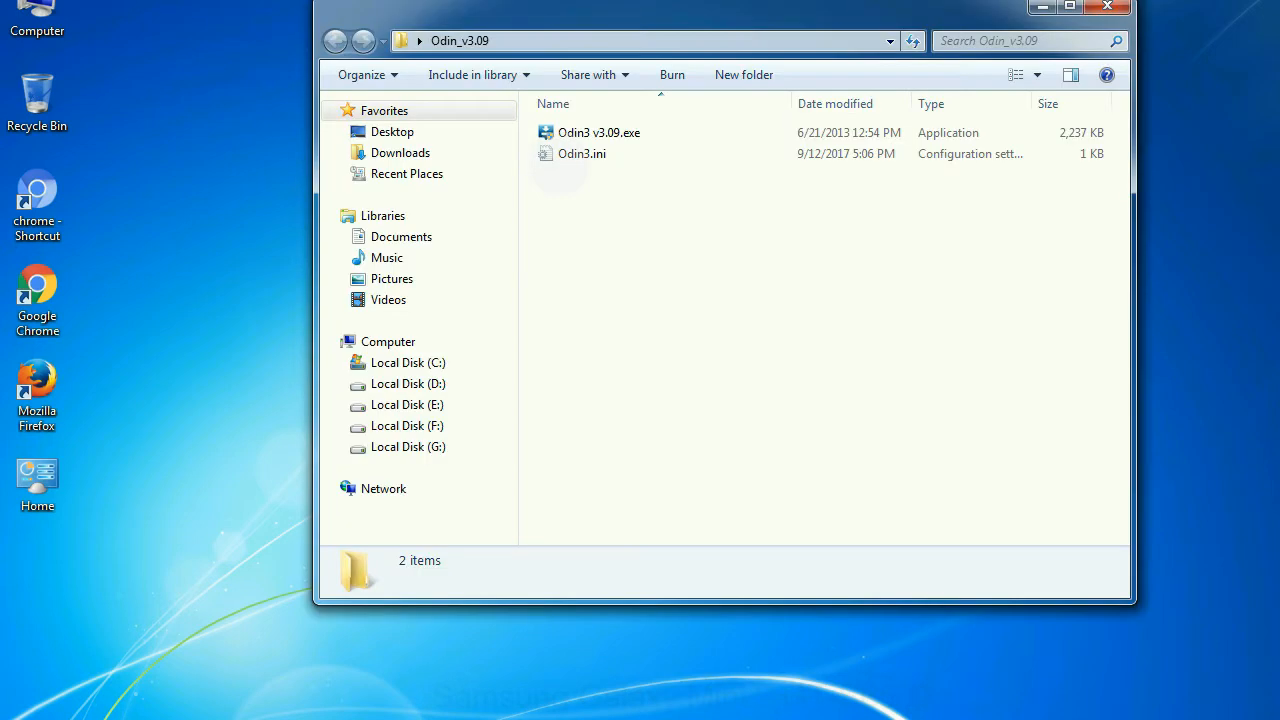
pyautogui.rightClick(598, 132)
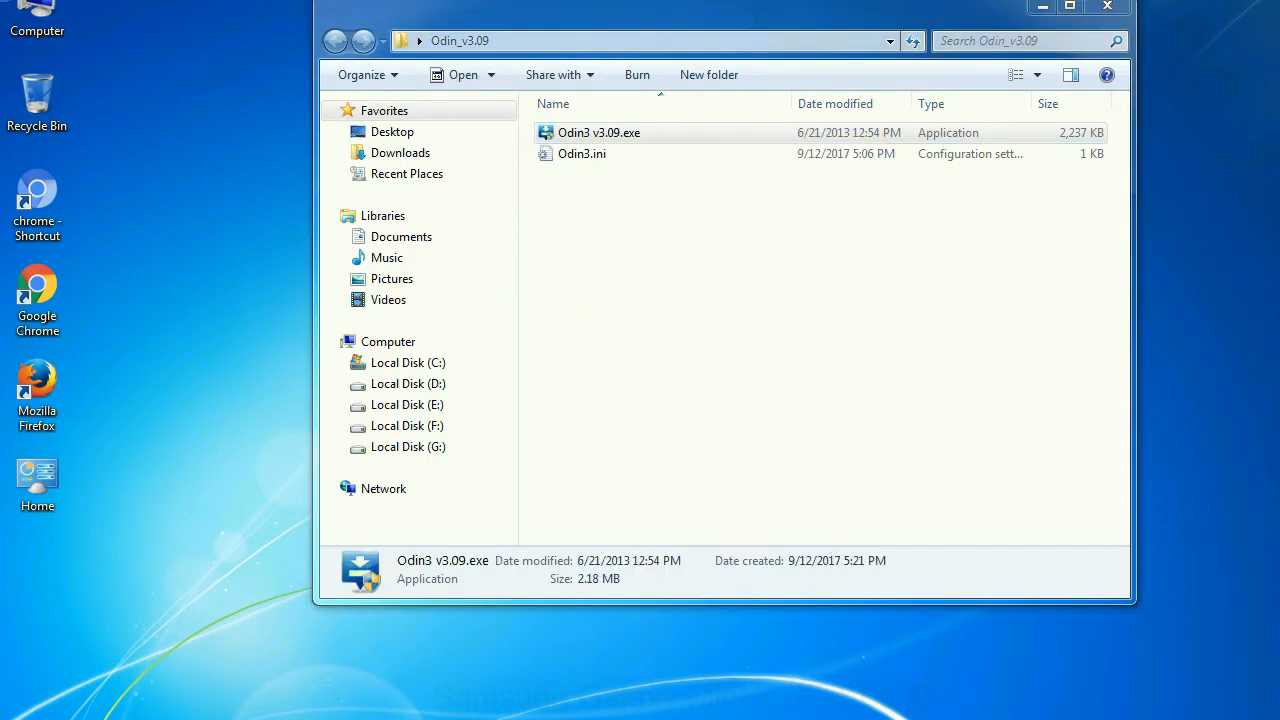
# Launch Odin3 v3.09 with an empty session, all file slots unloaded
pyautogui.doubleClick(598, 132)
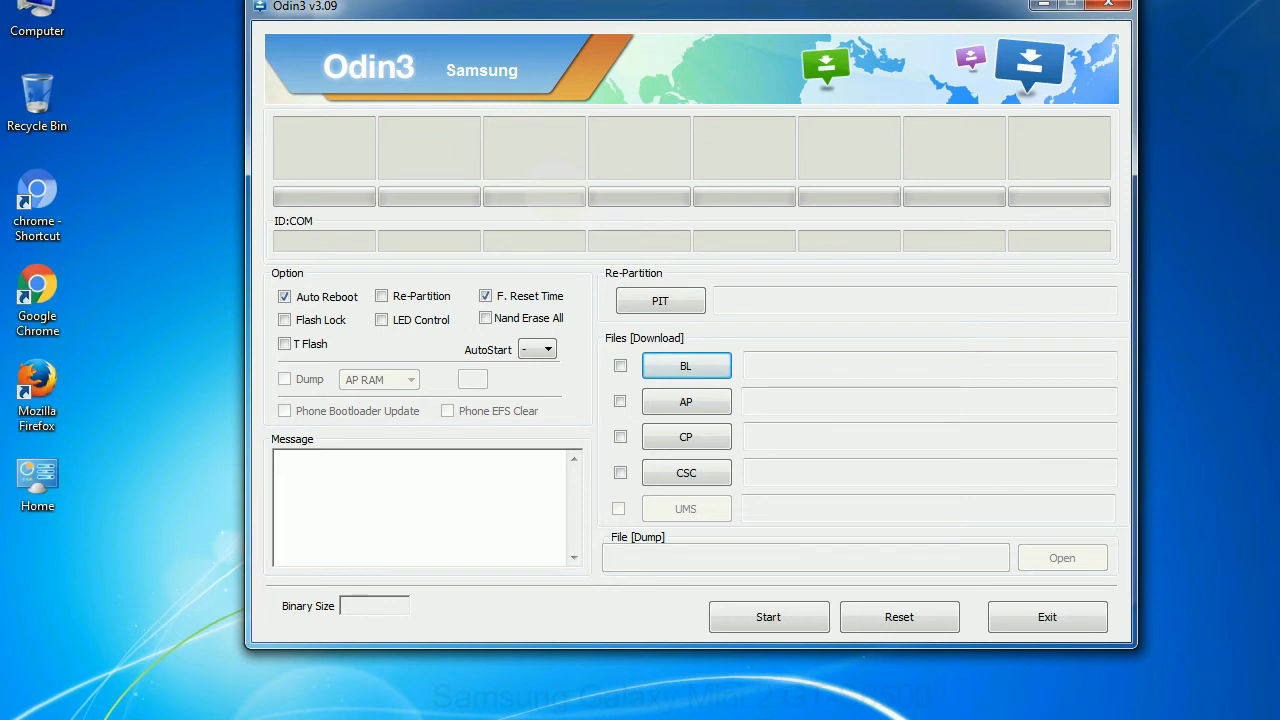
# Close the Odin3 window and return to the desktop with the Odin archive
pyautogui.click(1108, 4)
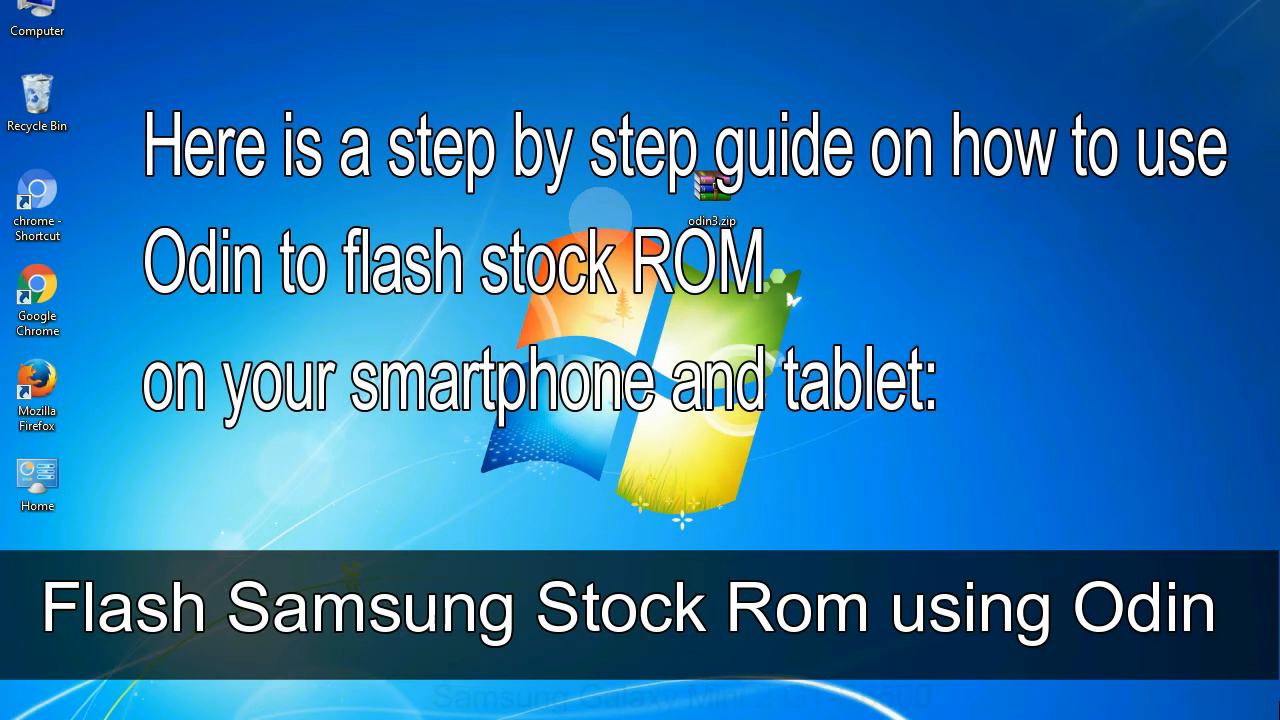
pyautogui.click(712, 190)
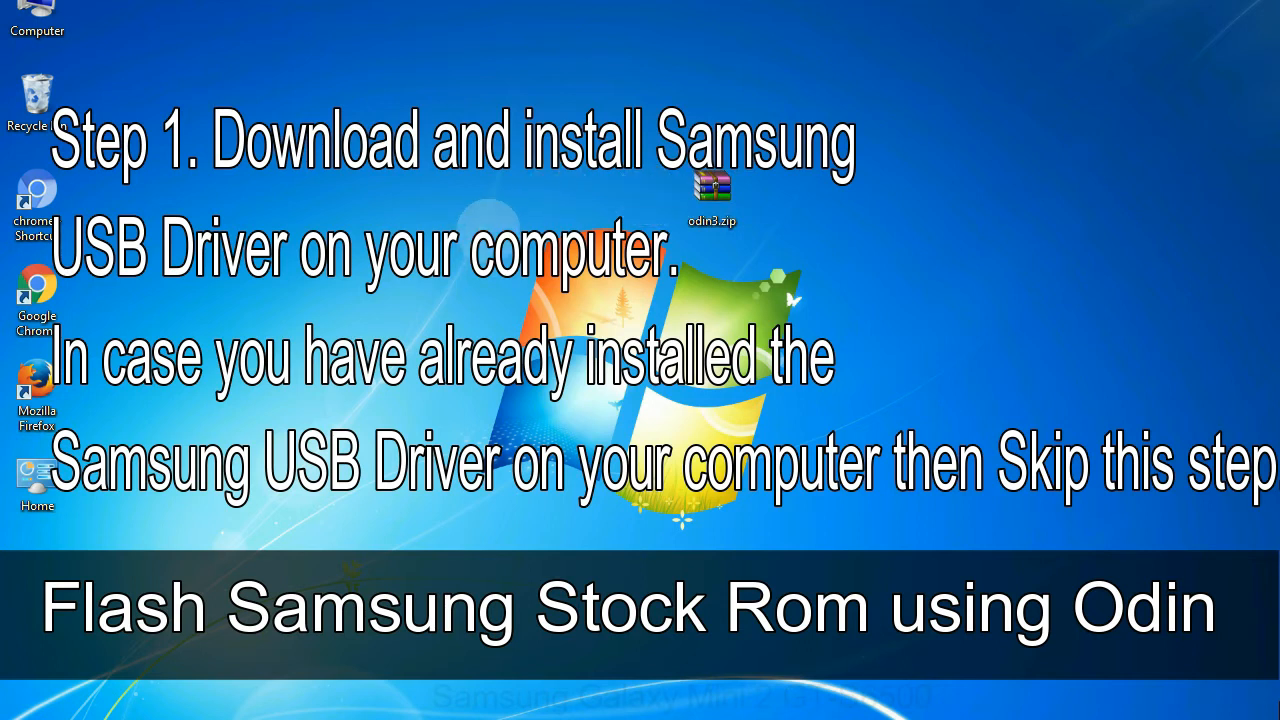
pyautogui.click(712, 190)
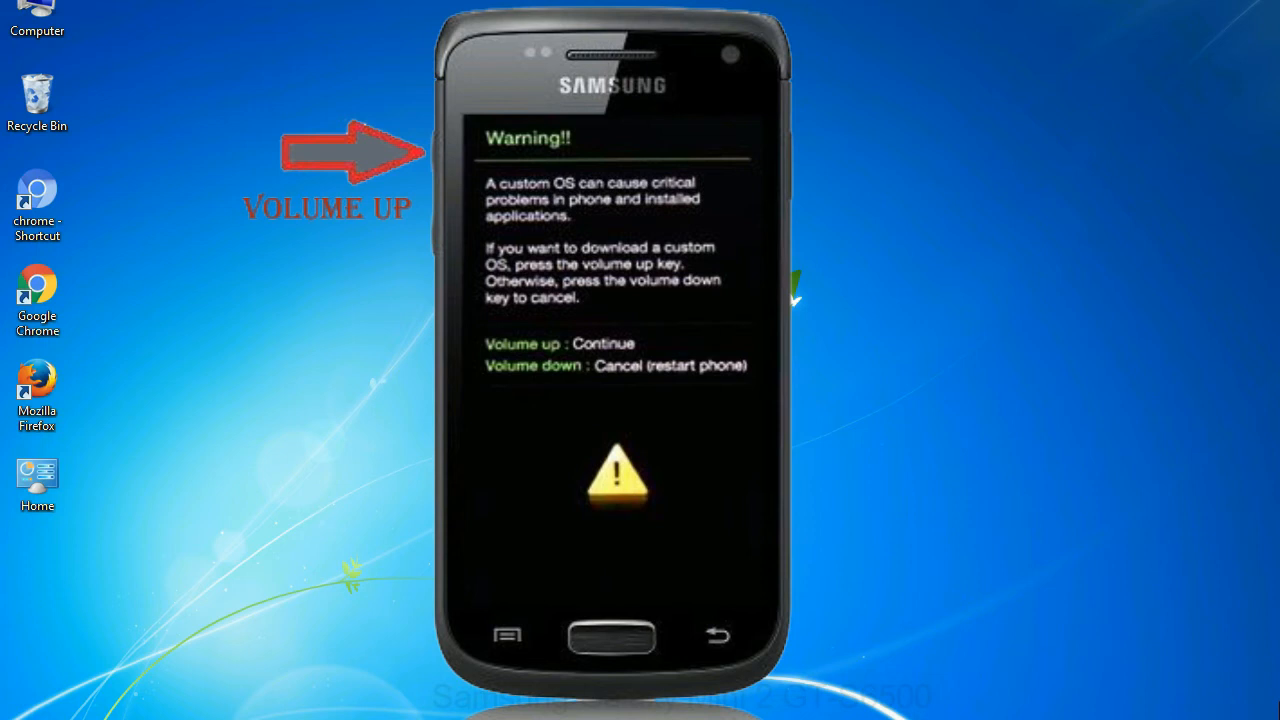
pyautogui.rightClick(598, 132)
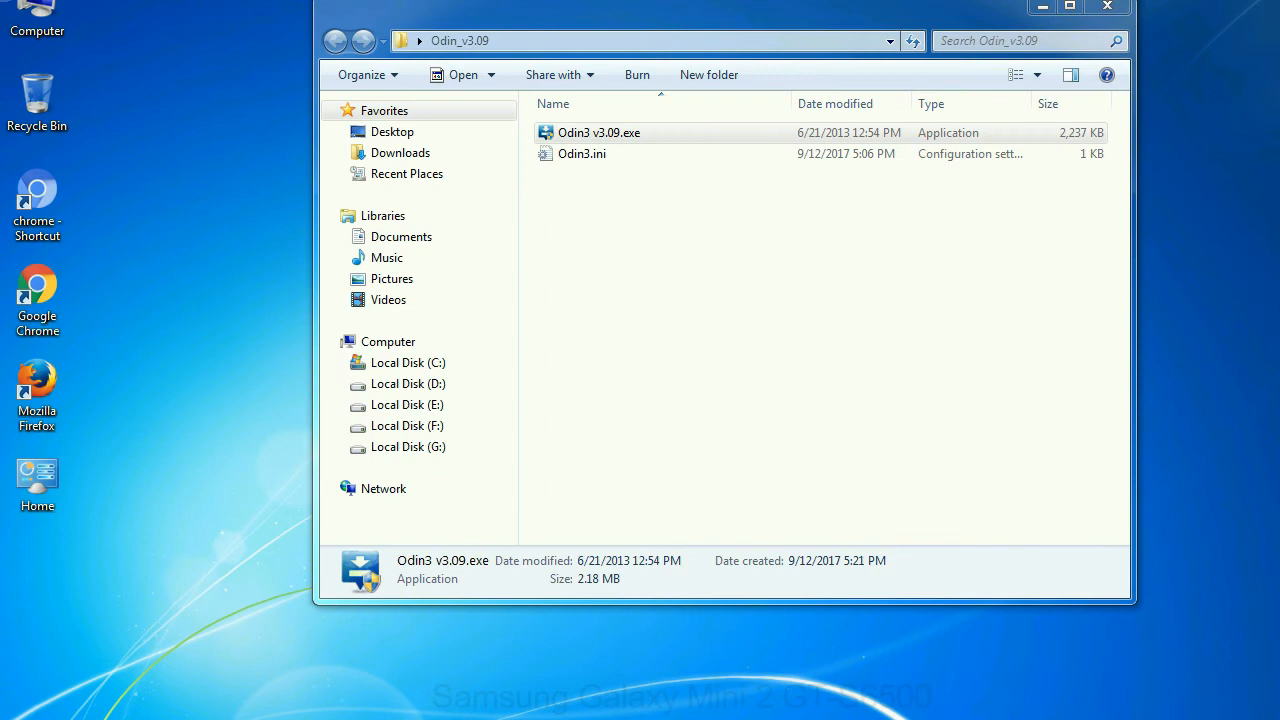
# Start Odin3 v3.09.exe from the Odin_v3.09 folder
pyautogui.doubleClick(598, 132)
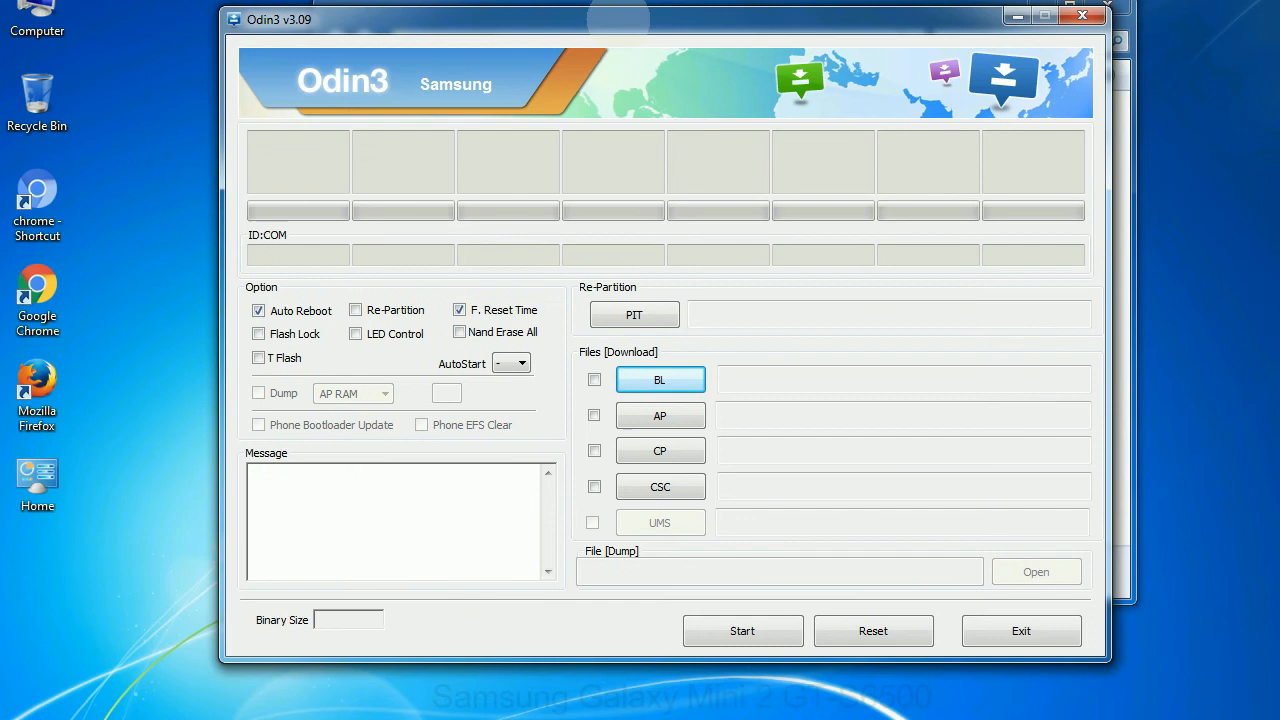
pyautogui.click(1080, 16)
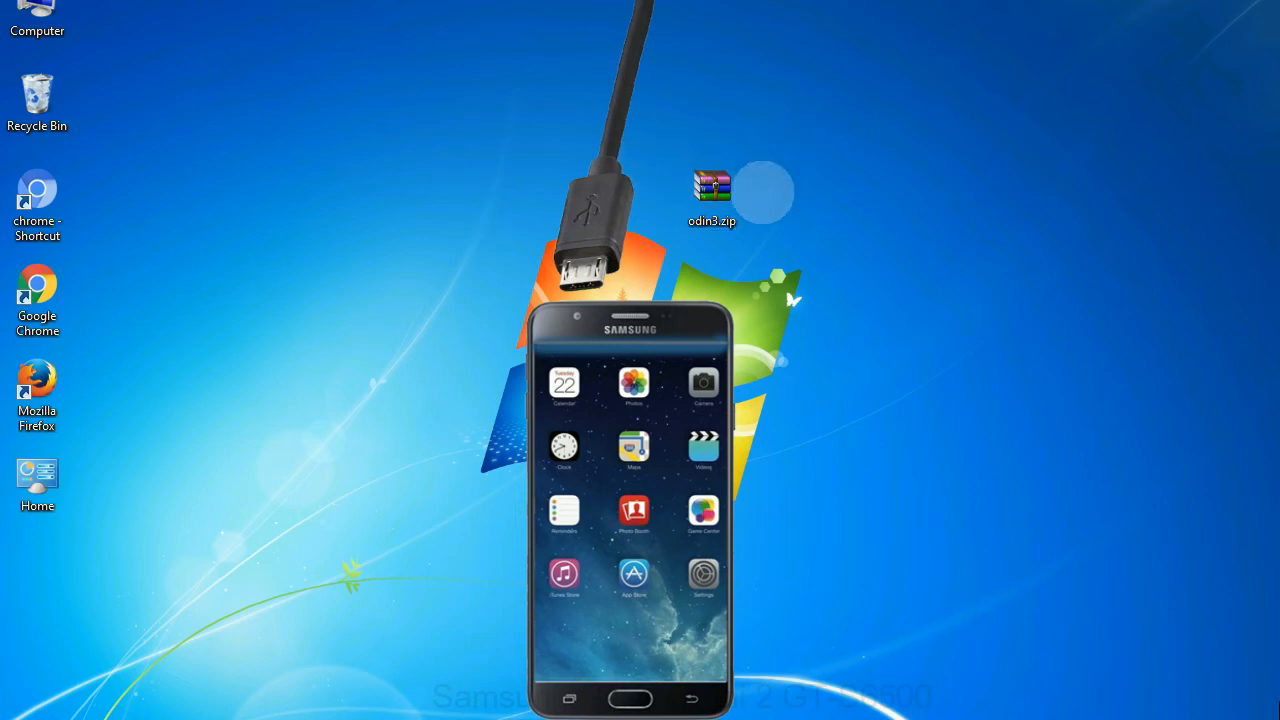
pyautogui.doubleClick(712, 190)
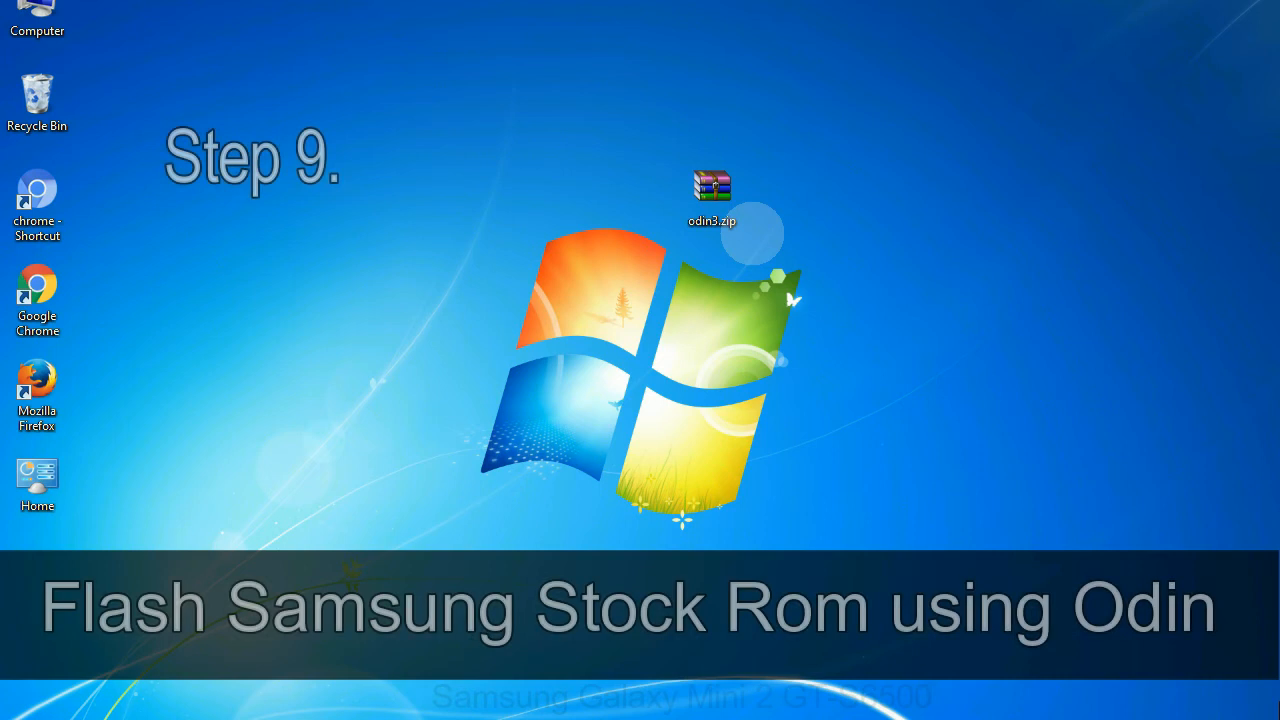
# Load the HOME tar.md5 stock ROM from the Desktop into the PDA slot
pyautogui.click(712, 196)
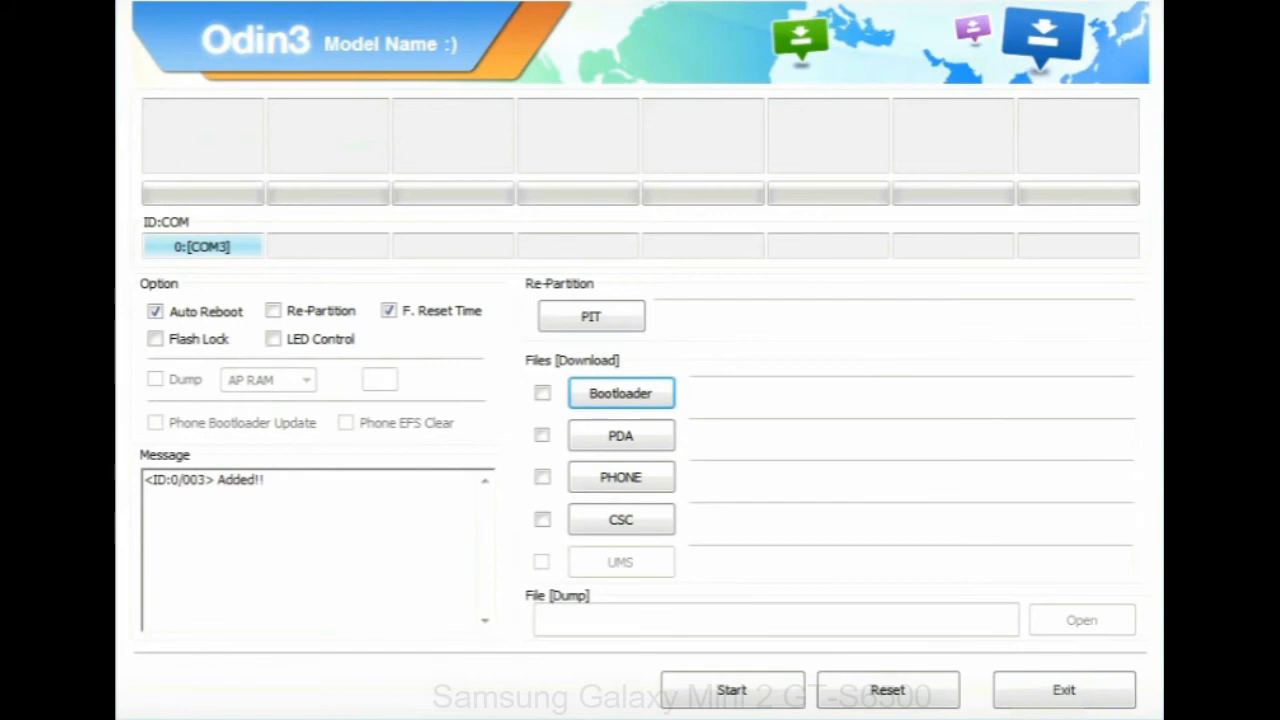
pyautogui.click(620, 436)
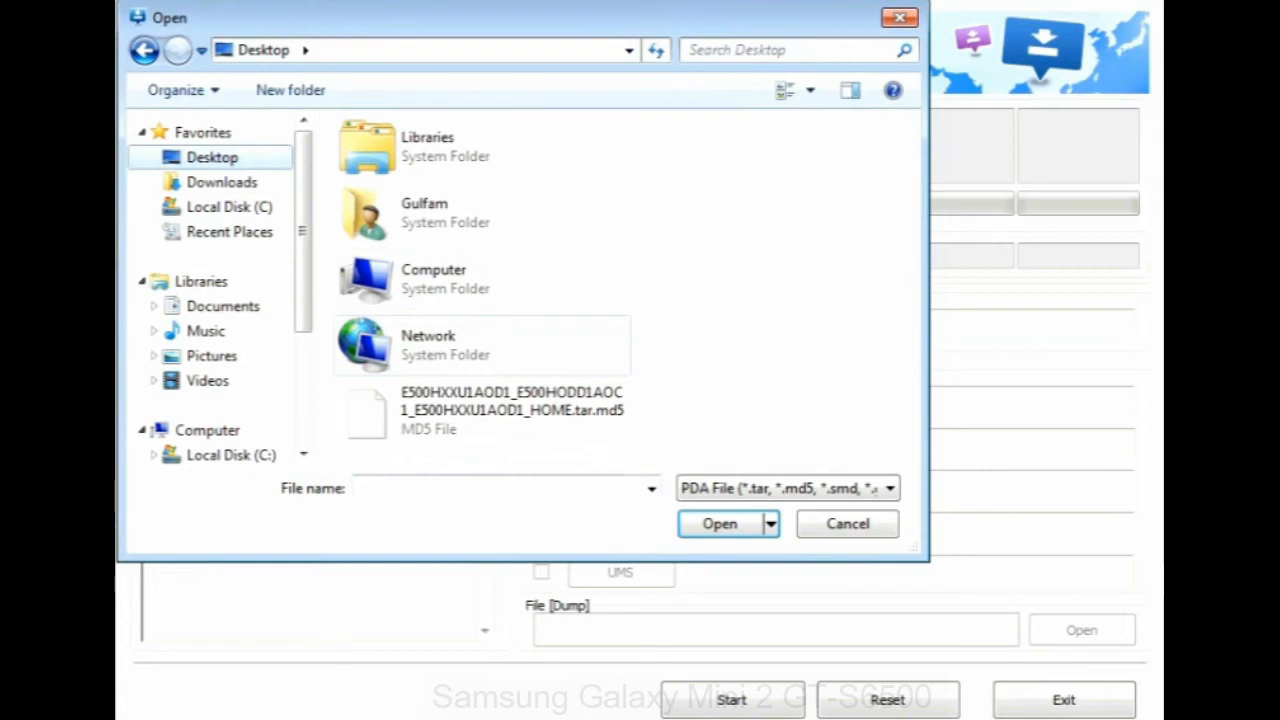
pyautogui.click(720, 524)
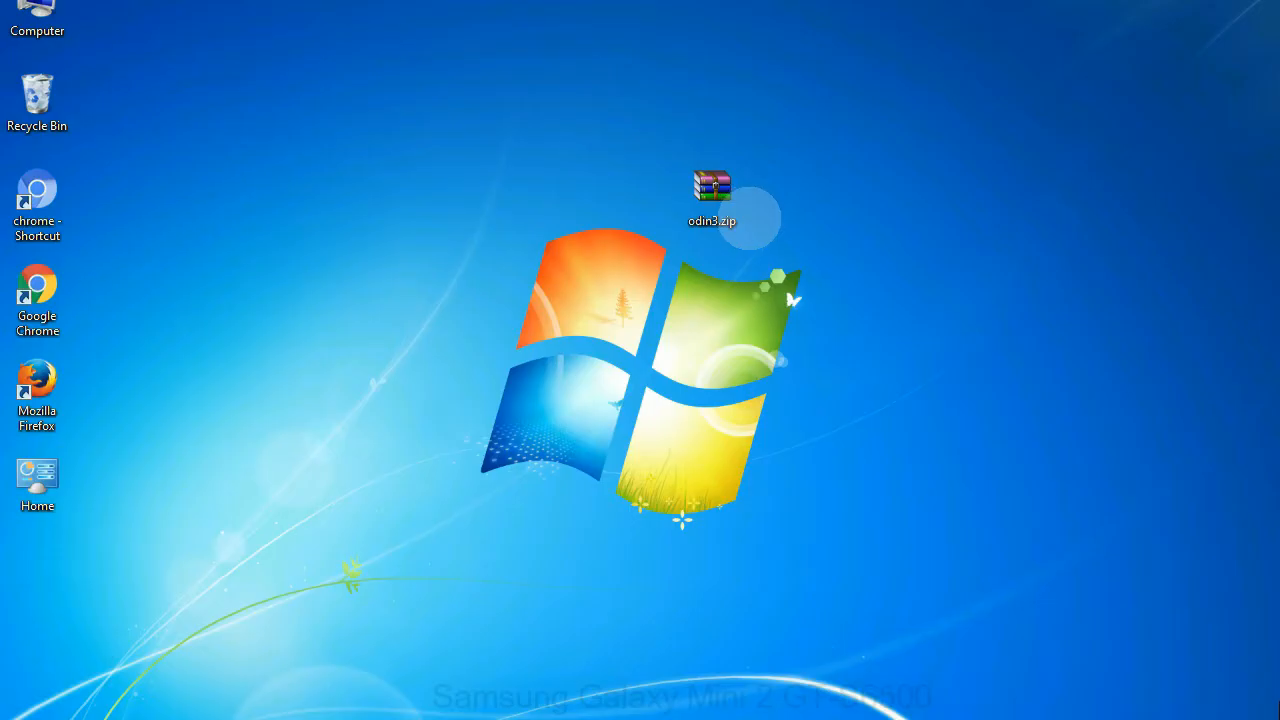
# Run the flash to a green PASS with all threads succeeded, then exit Odin3
pyautogui.click(712, 196)
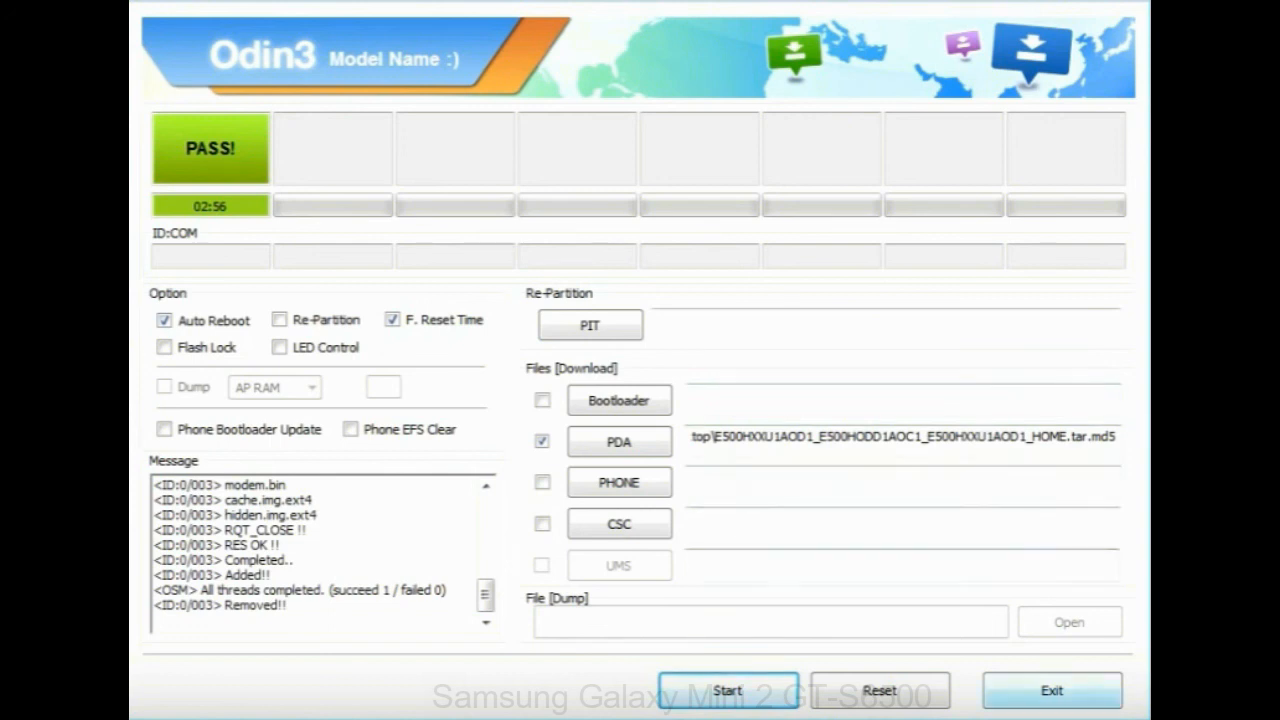
pyautogui.click(1052, 690)
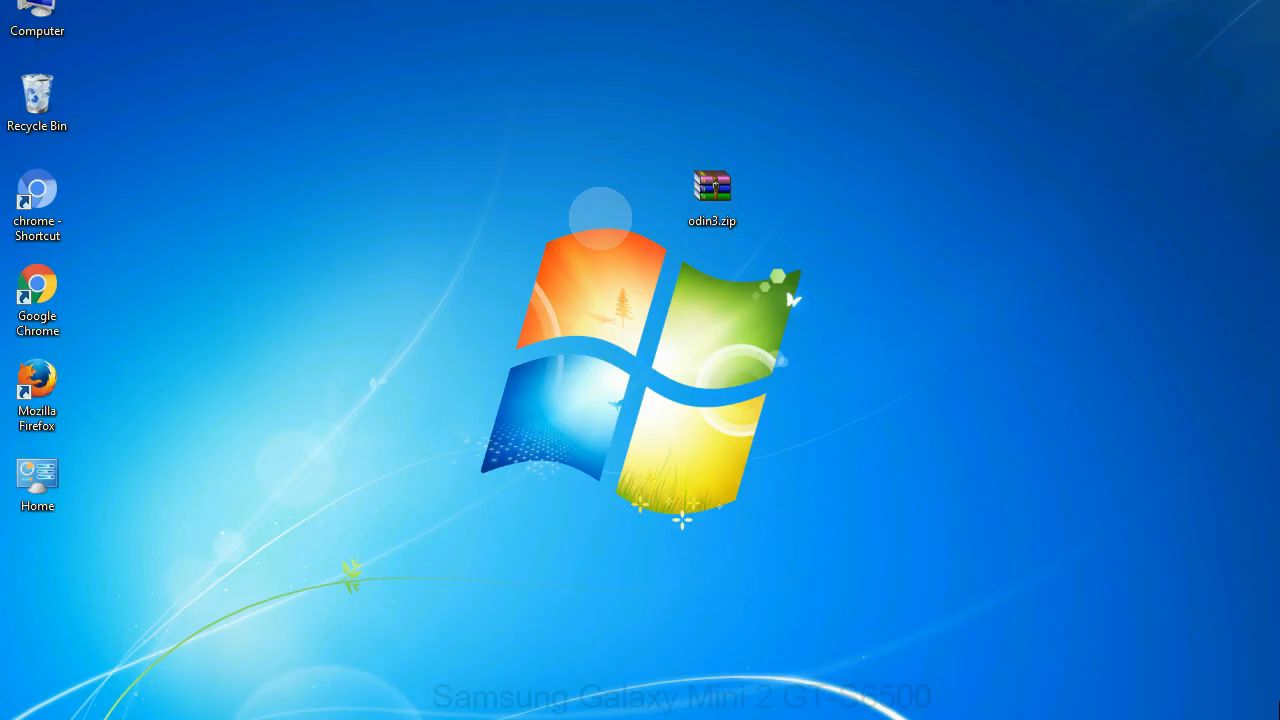